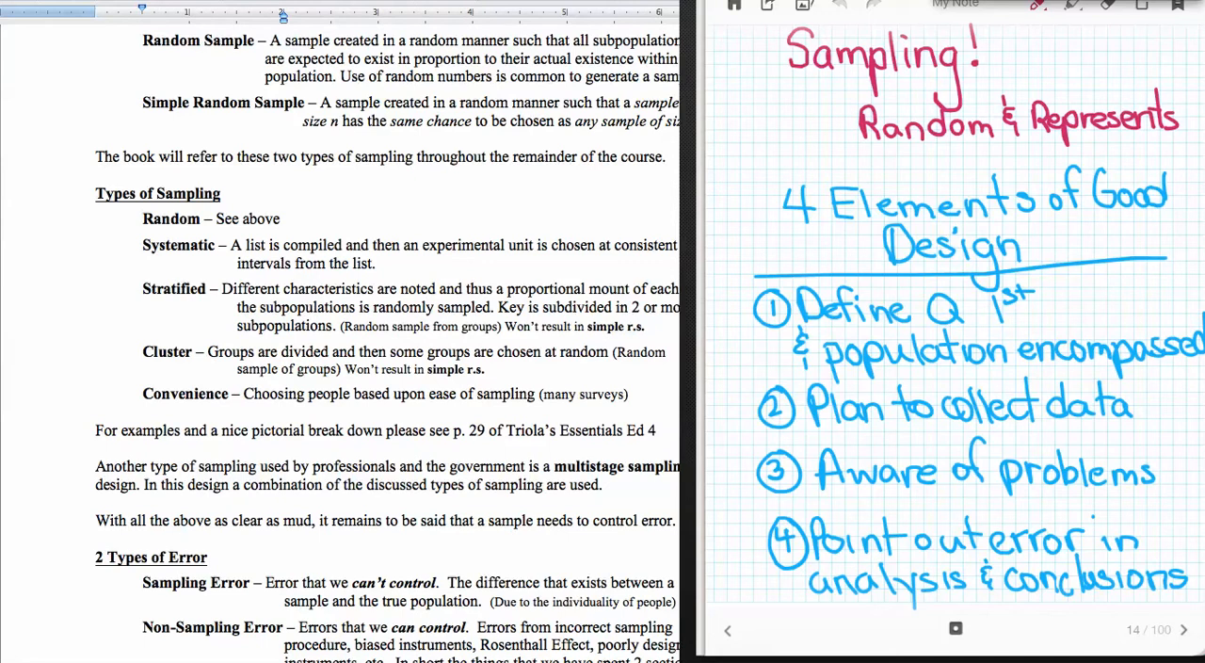
- Advance from page 14 to page 15, the Random Sample examples page
left_click(1183, 629)
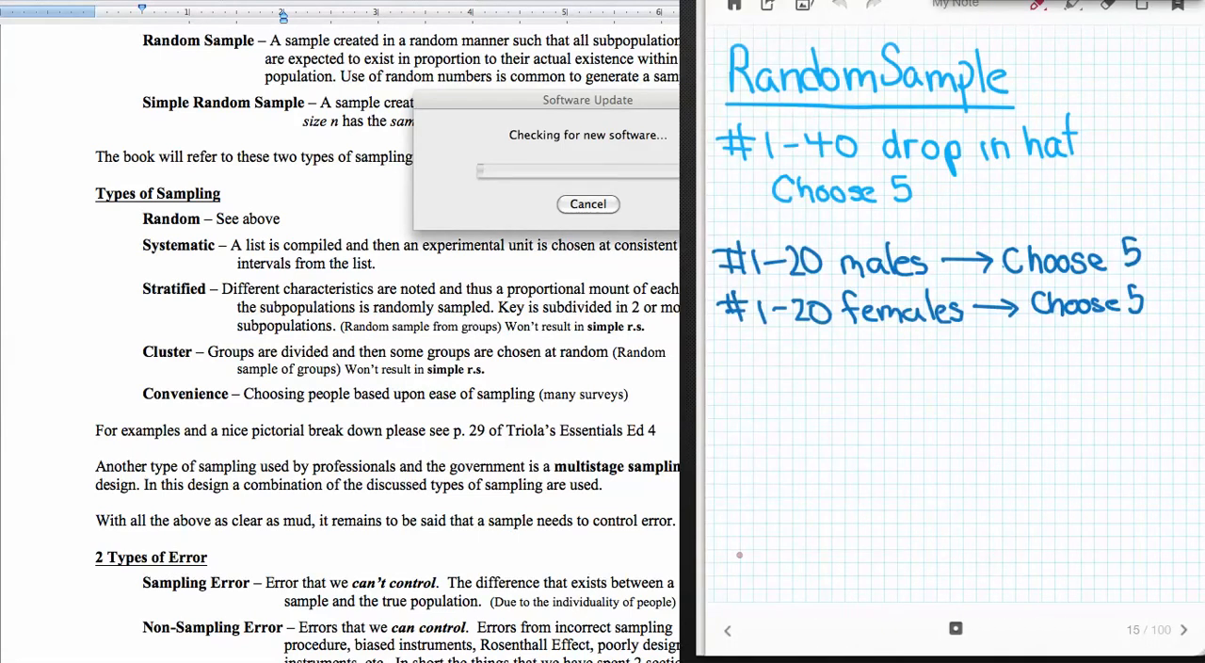
left_click(588, 203)
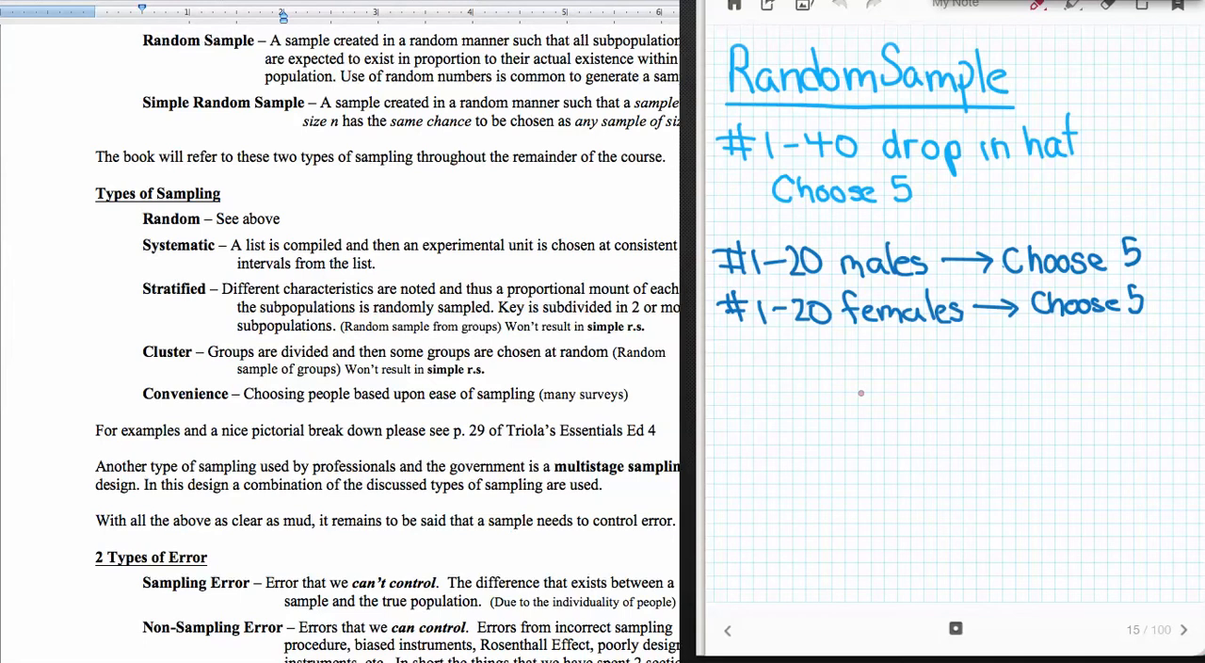
mouse_move(898, 397)
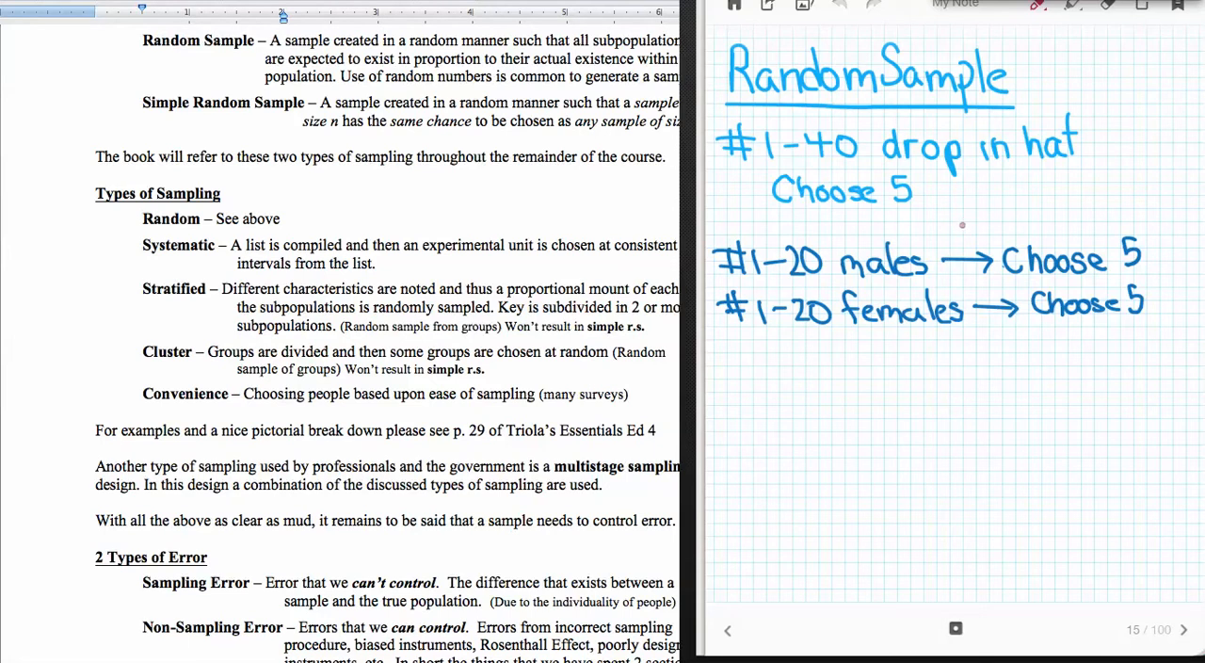
mouse_move(964, 227)
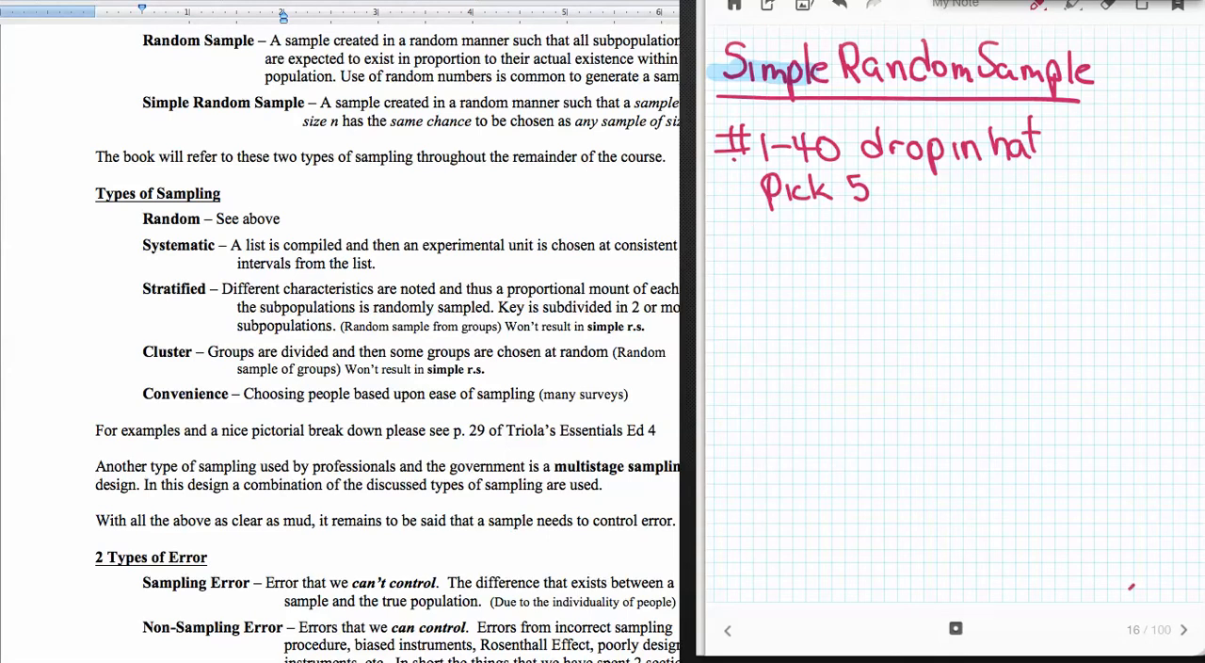
- Page forward to page 18, listing Random, Systematic, Stratified, Cluster, Convenience and Multistage sampling
left_click(1184, 630)
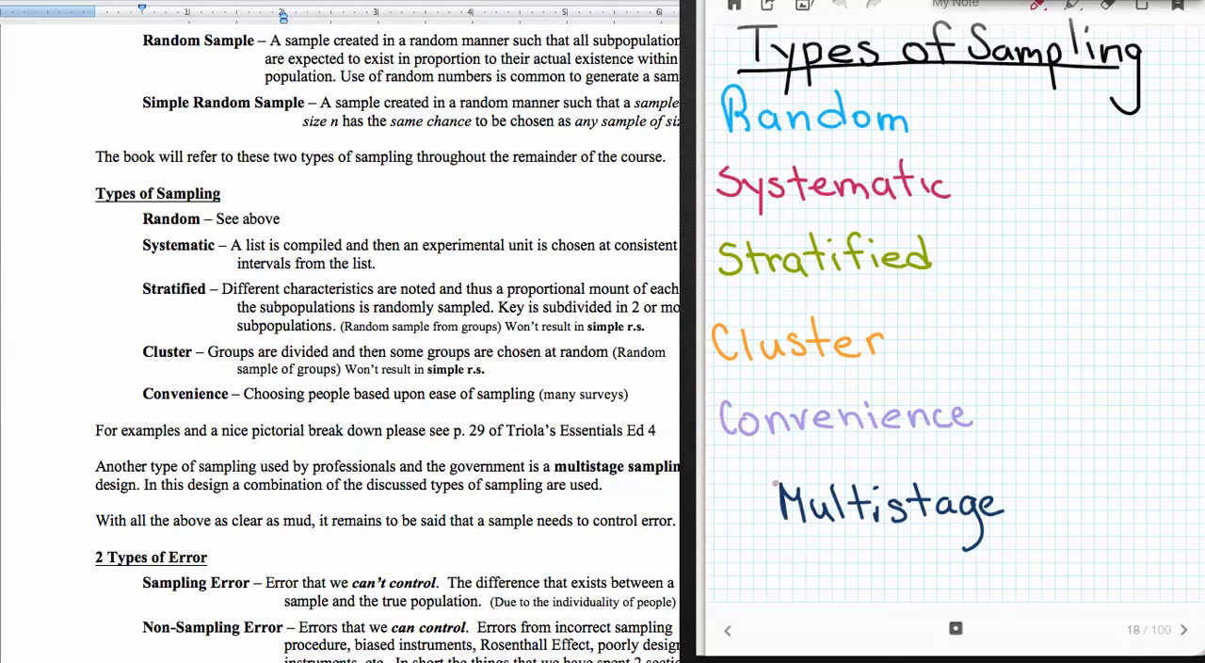
left_click_drag(877, 459, 977, 482)
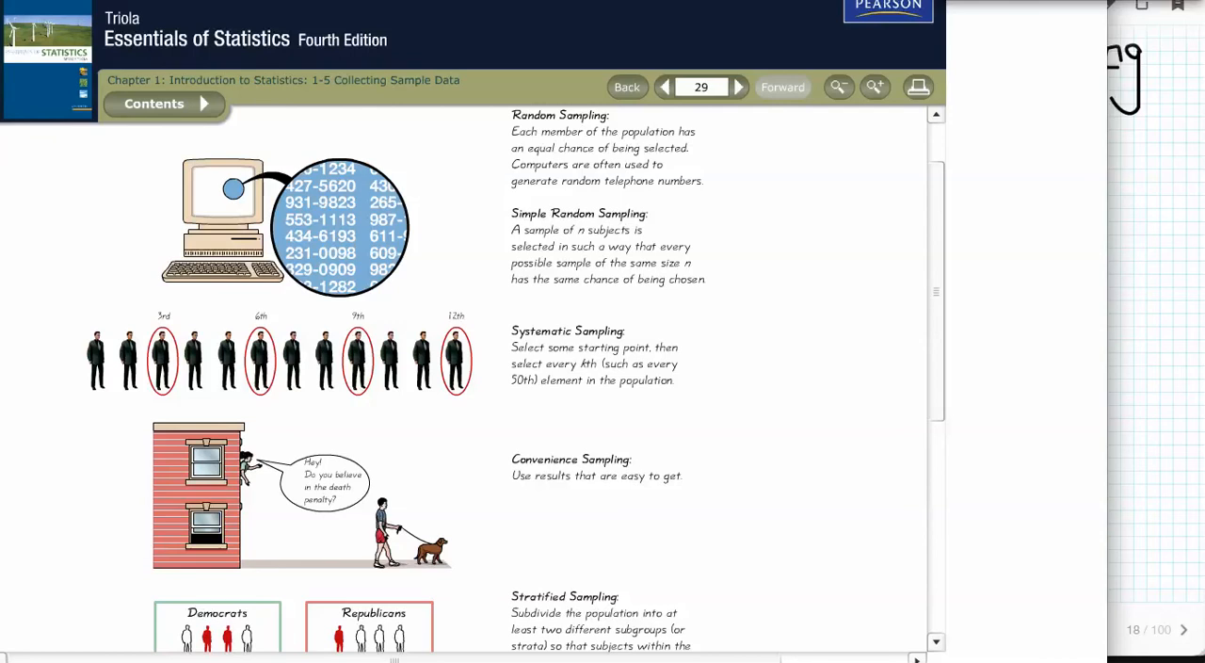
- Scroll page 29 down to Figure 1-2 showing Stratified and Cluster Sampling
scroll("down", 3)
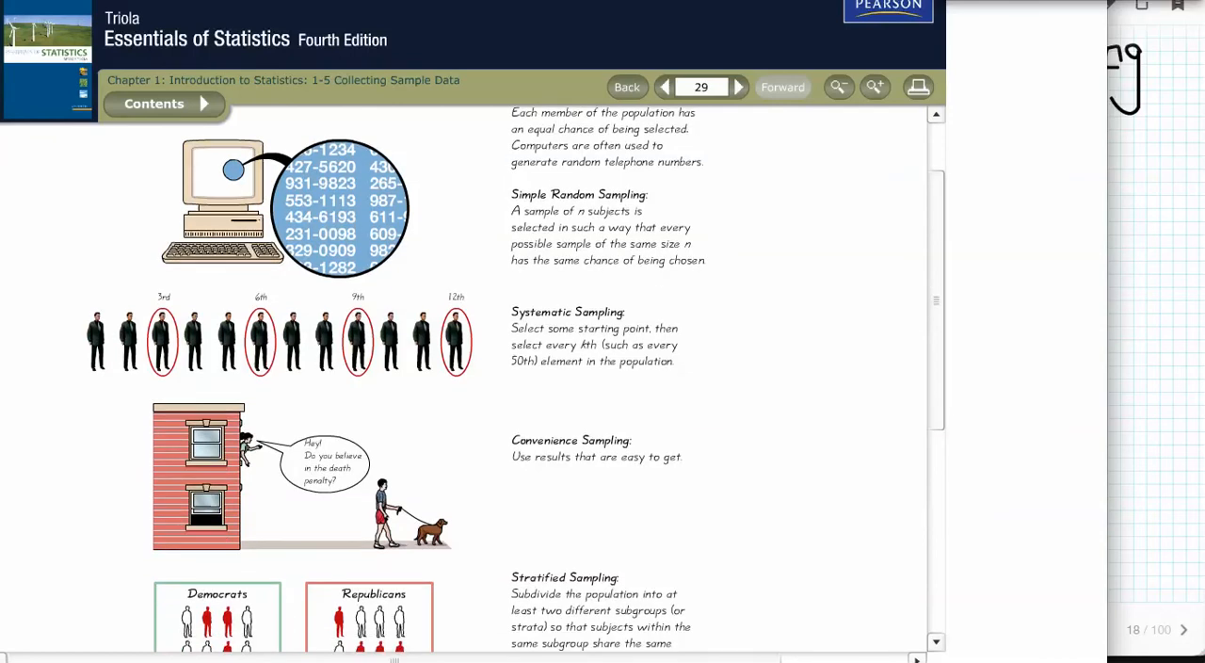
scroll("down", 3)
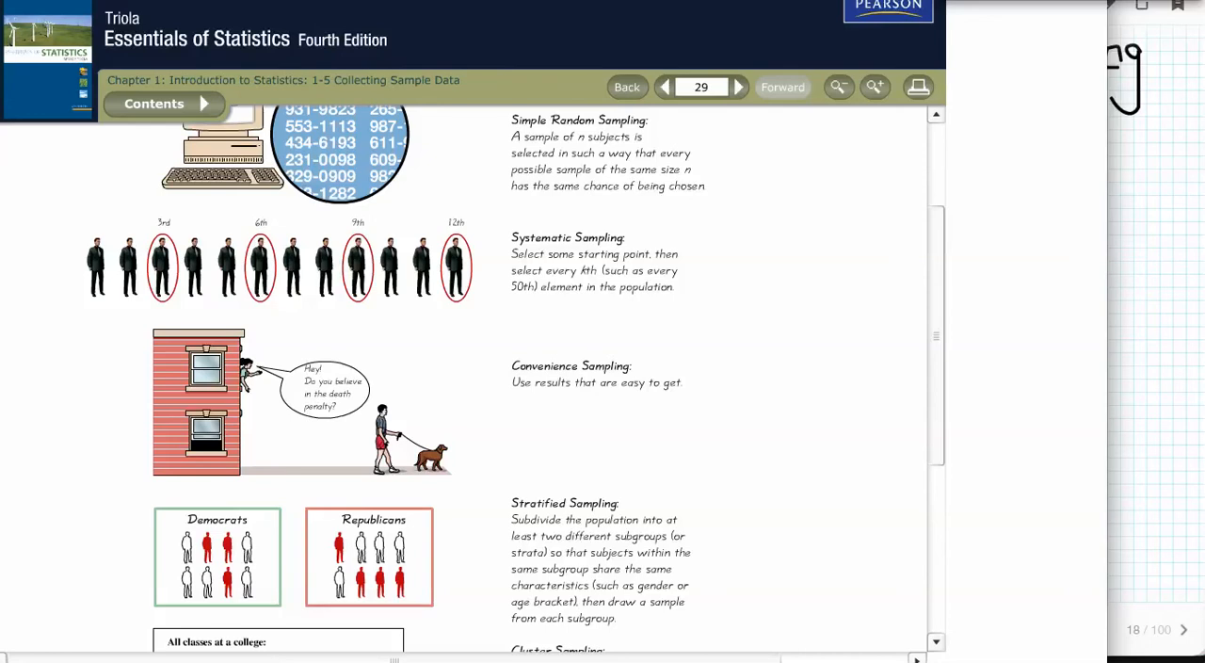
scroll("down", 3)
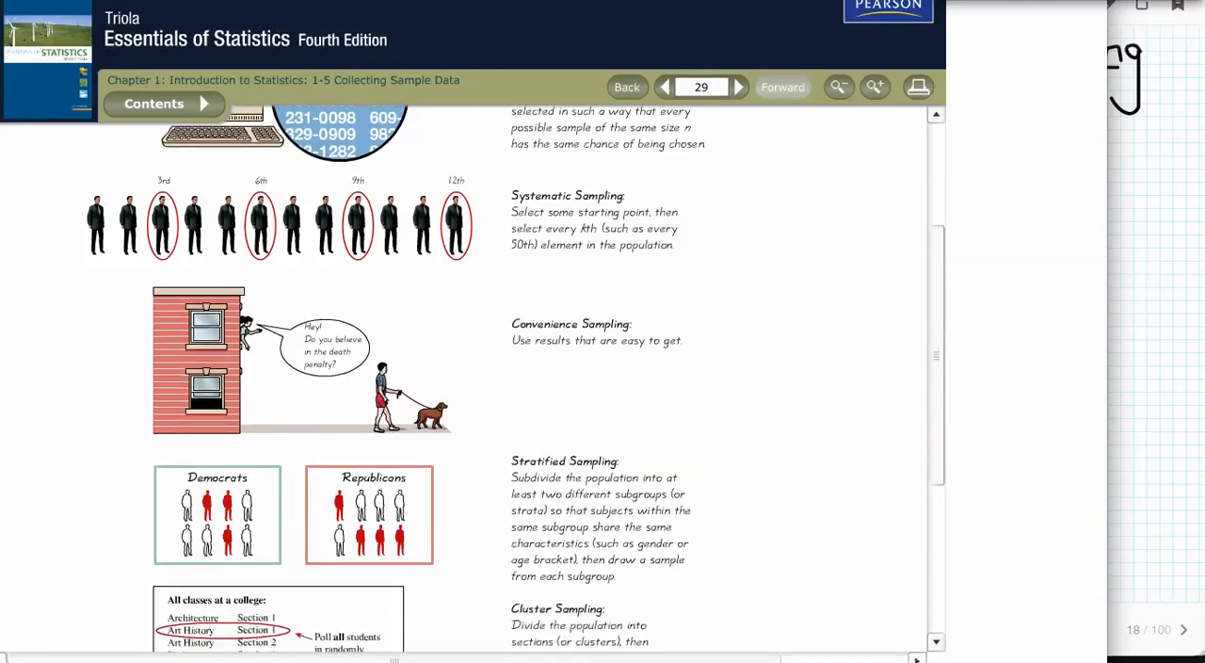
scroll("down", 3)
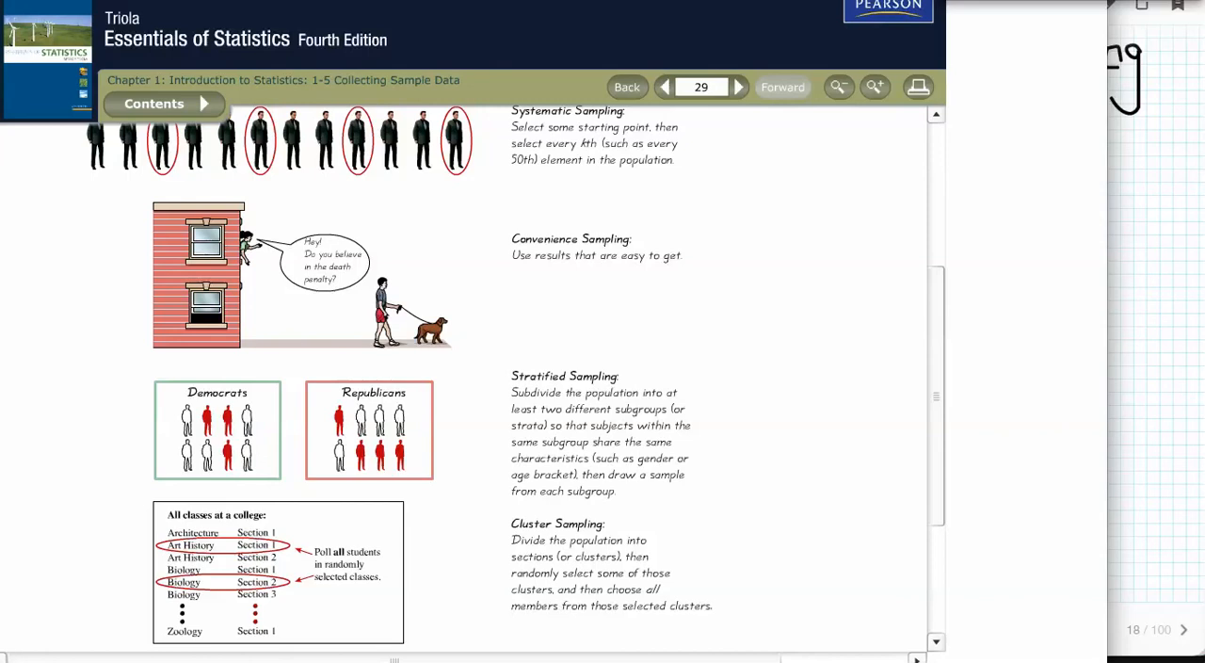
scroll("down", 3)
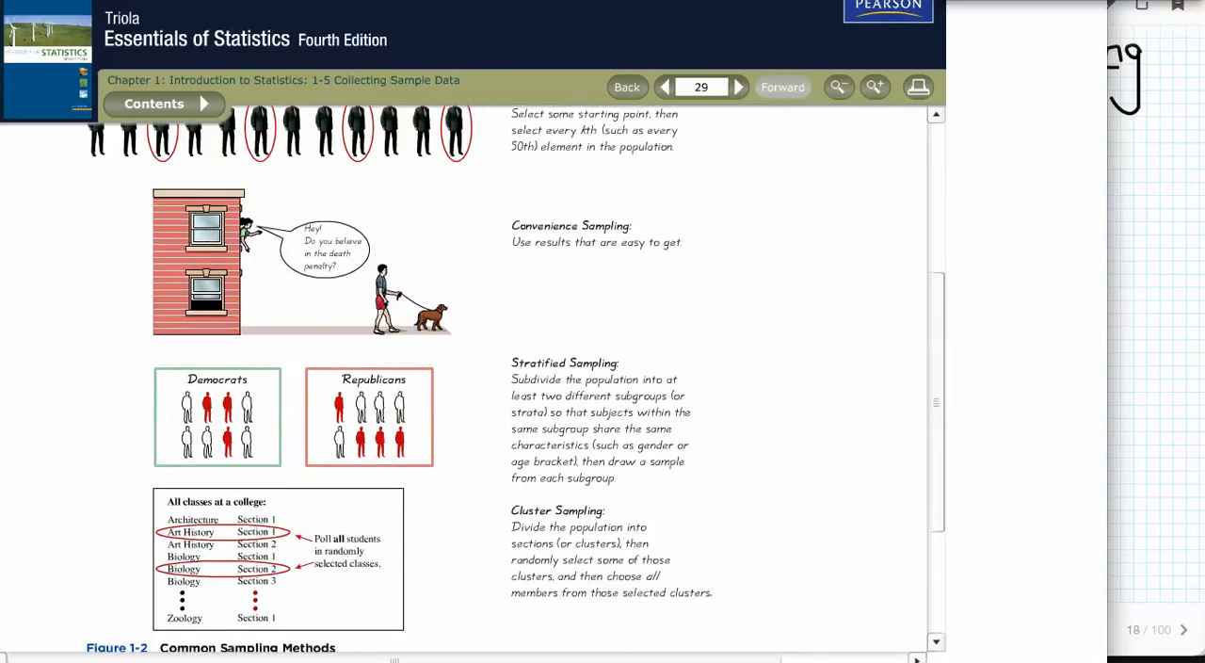
scroll("down", 3)
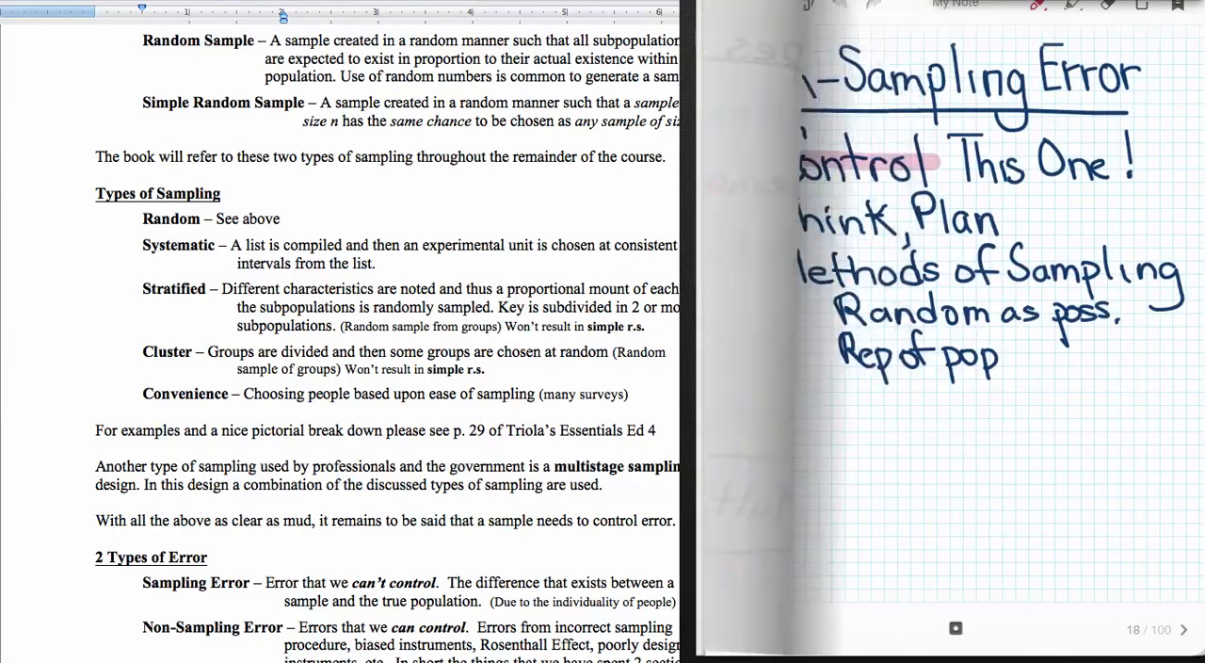
- Draw a pink rectangle around 'Think, Plan' on the Non-Sampling Error page
left_click(1182, 629)
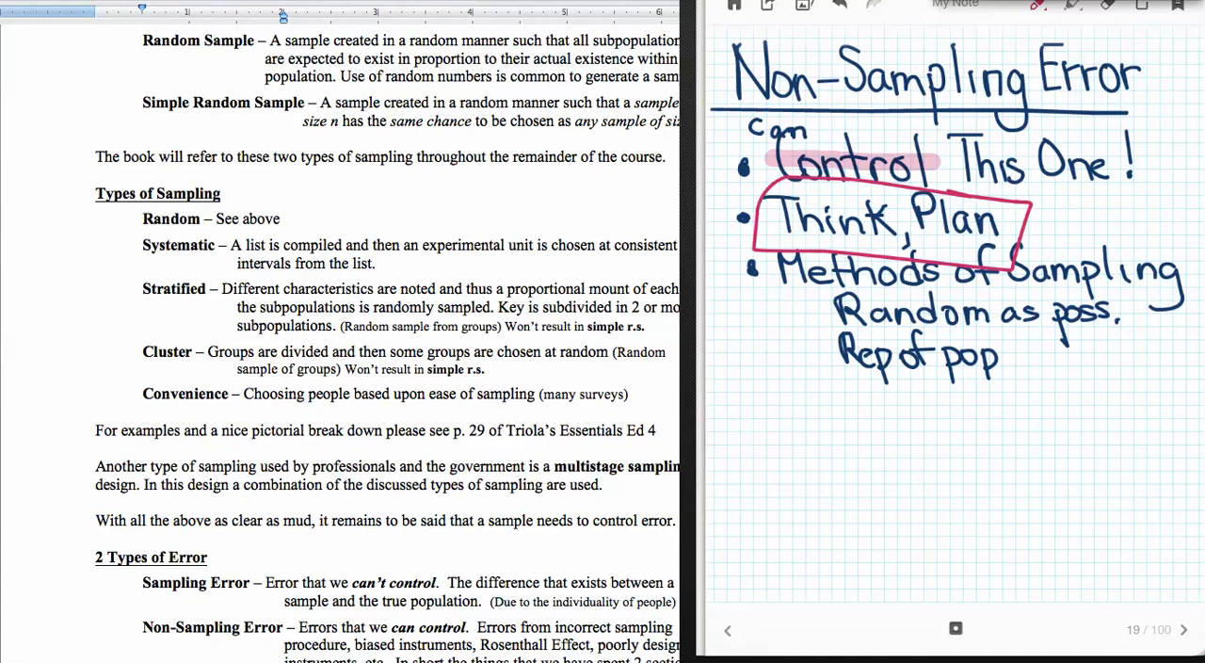
- Go to page 20, Sampling Error: can't control, but made small with technique
left_click(1182, 630)
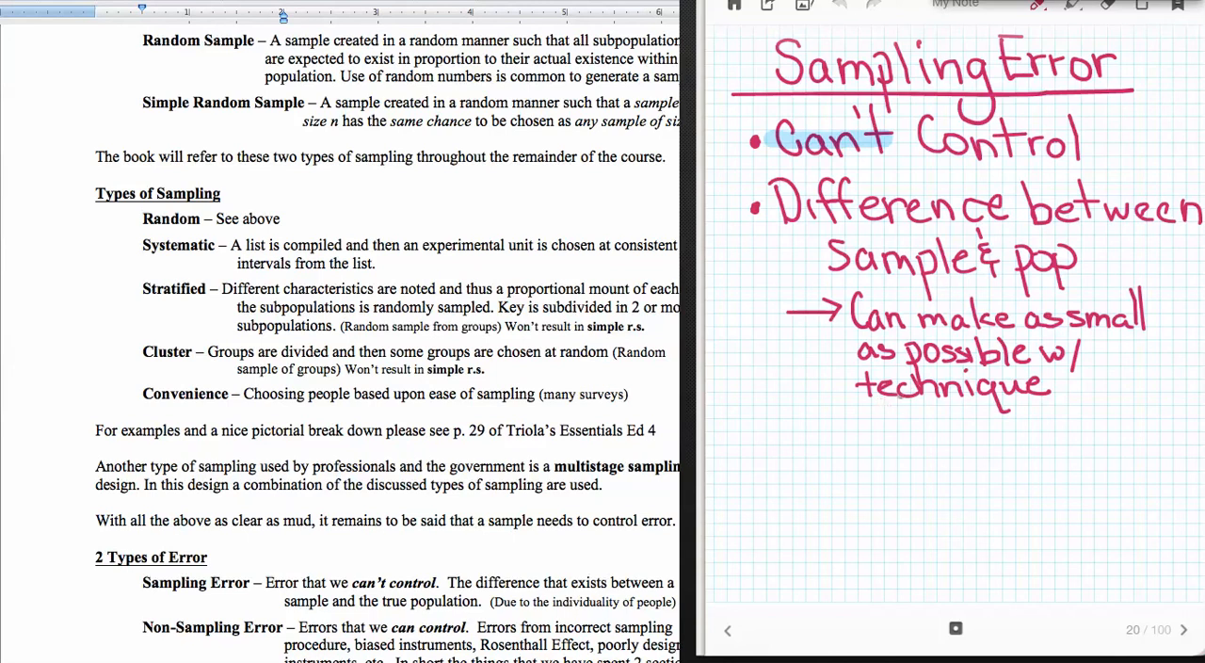
mouse_move(902, 405)
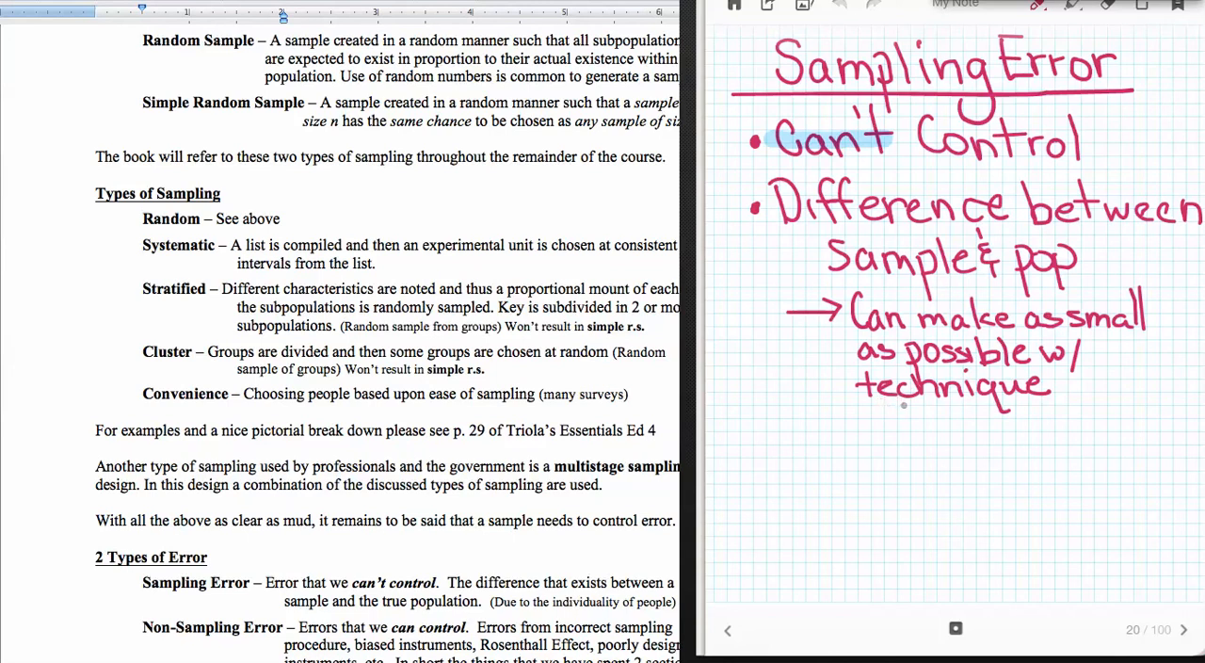